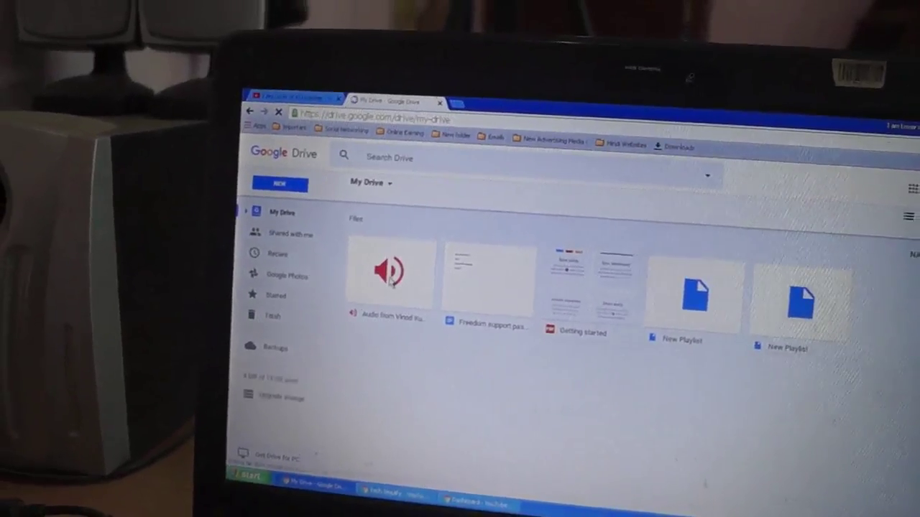
double_click(391, 271)
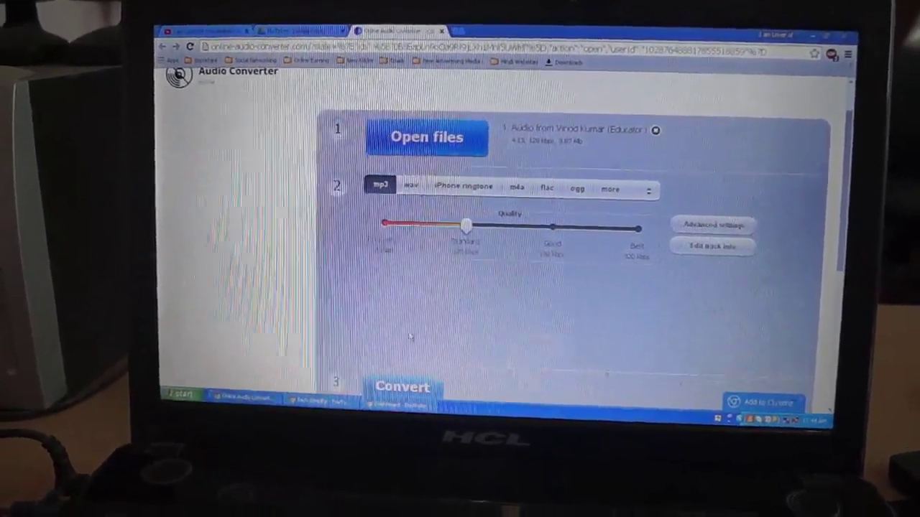
Convert the loaded recording to MP3 at Standard quality
click(402, 387)
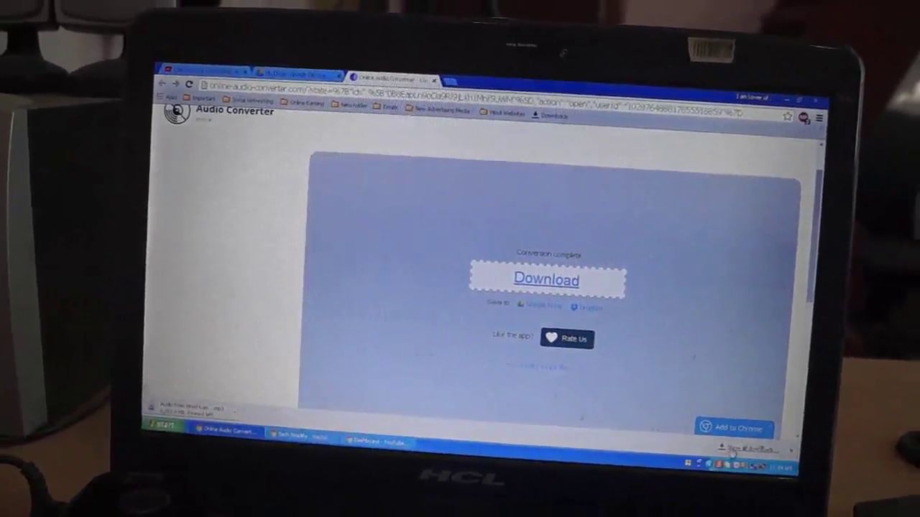
Download the converted MP3 file to the computer via Chrome
click(546, 280)
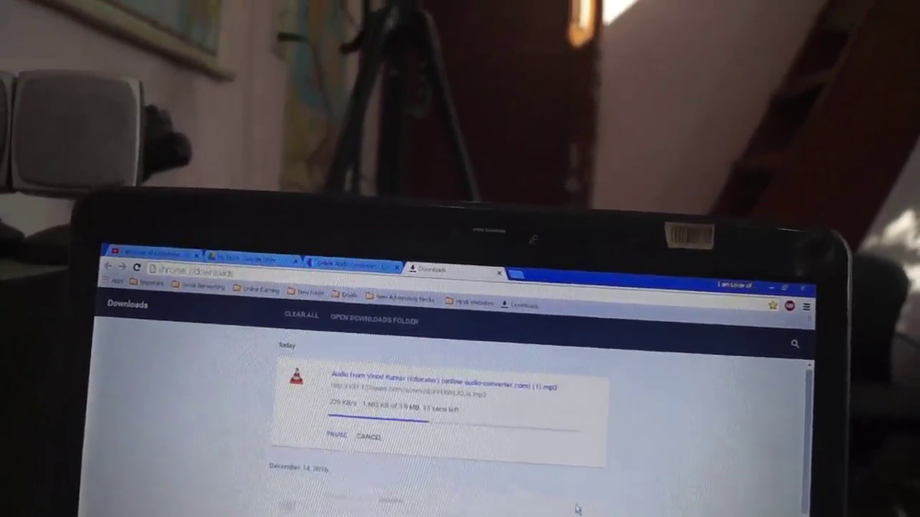